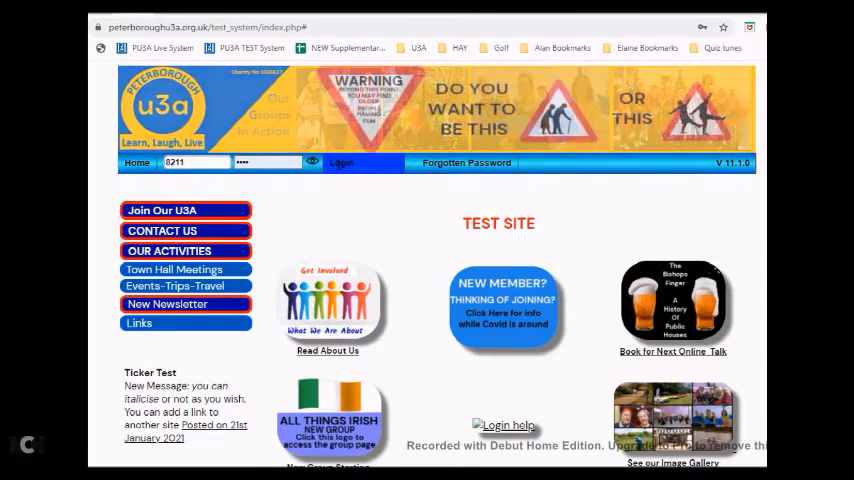
Log in to the member area with the member number and password
left_click(340, 162)
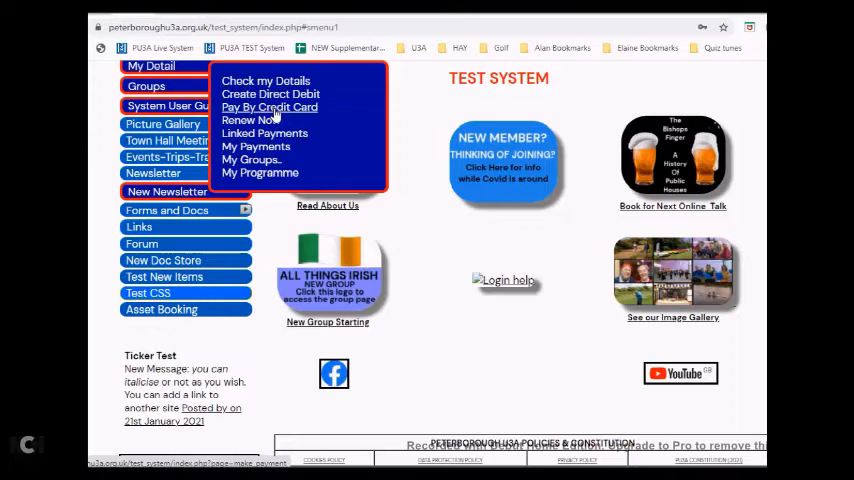
Show the Make a Payment Now form for the £22.00 joint 2021 renewal fee
left_click(268, 108)
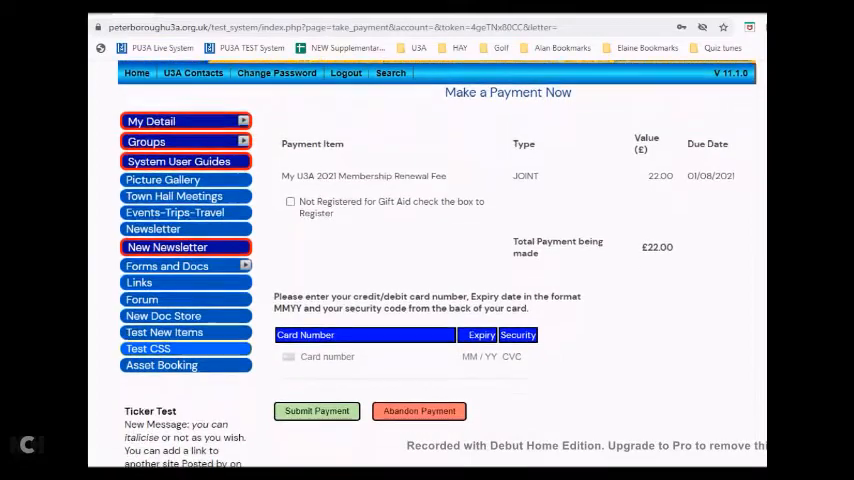
scroll("down", 3)
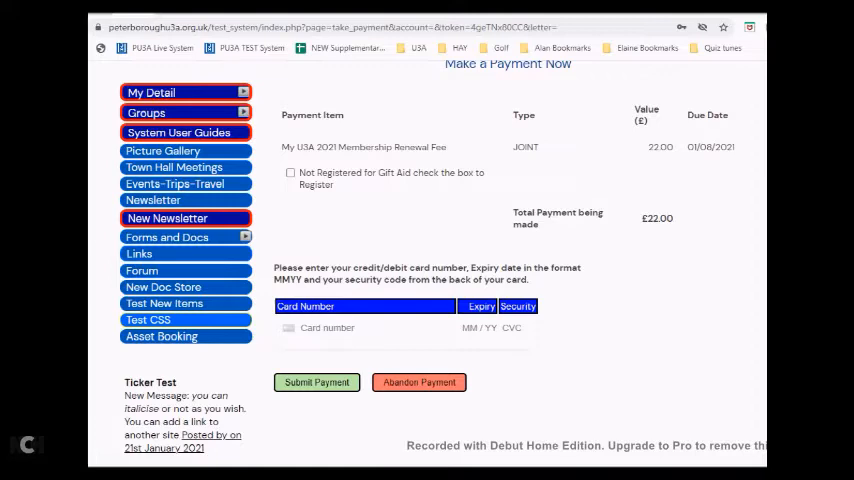
mouse_move(716, 292)
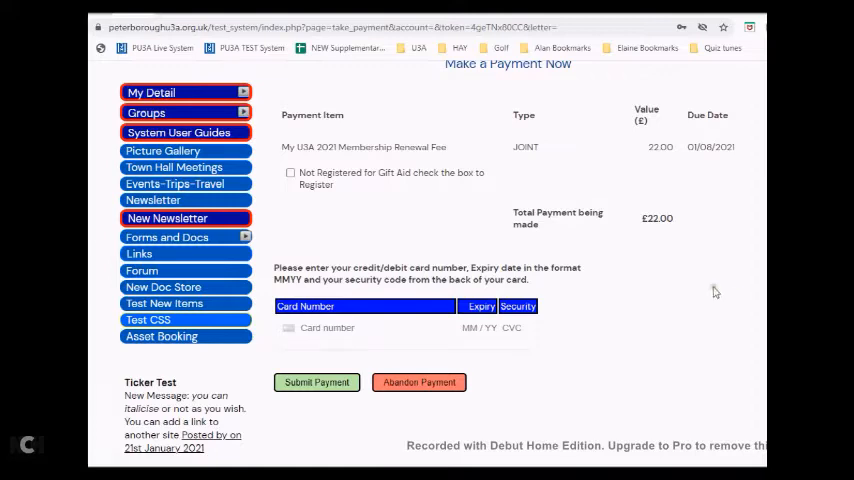
mouse_move(680, 284)
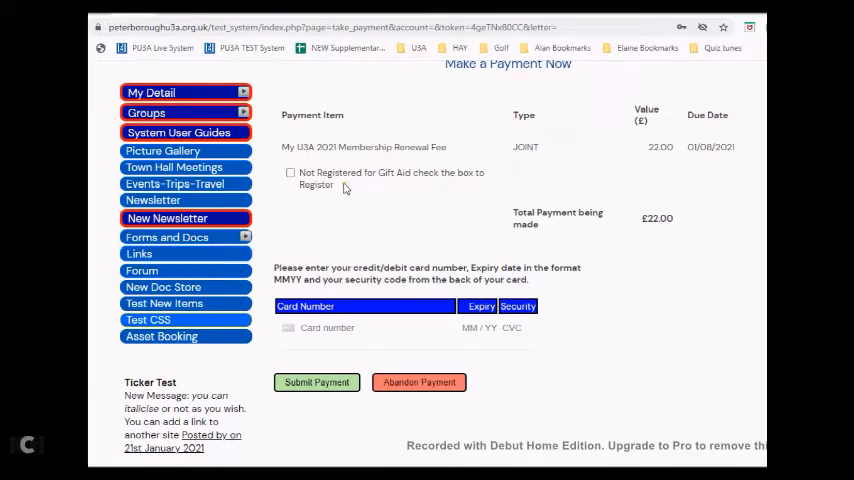
mouse_move(332, 292)
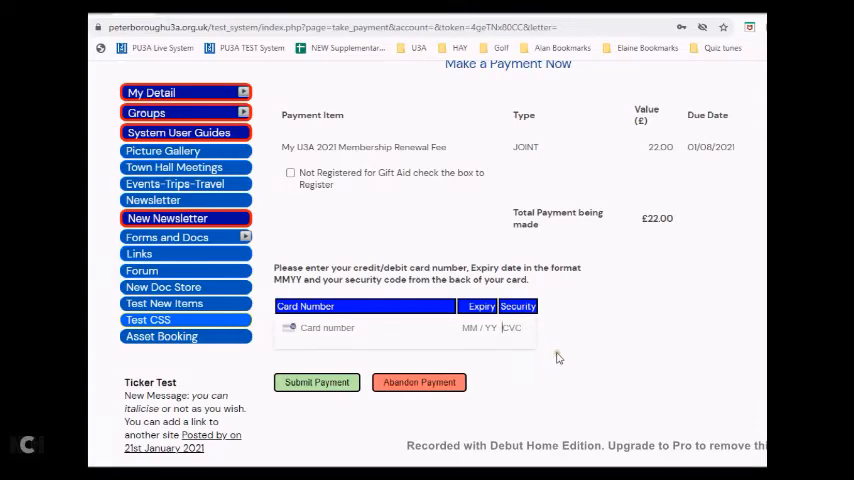
mouse_move(556, 356)
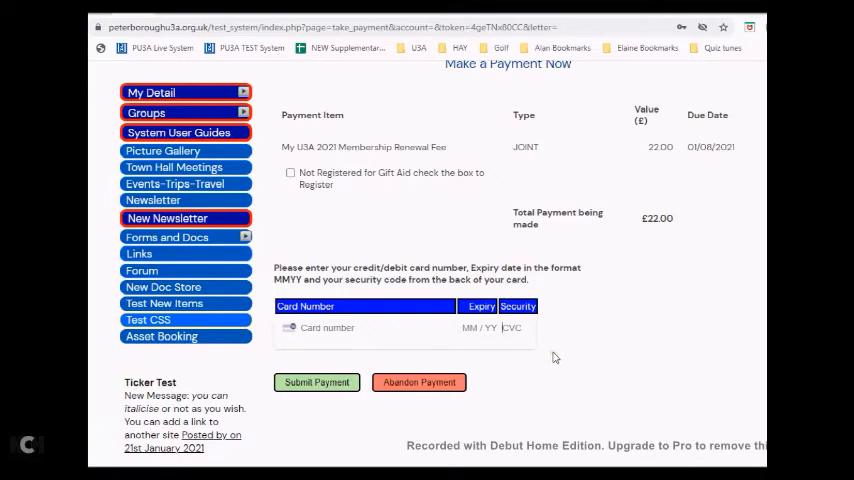
mouse_move(540, 368)
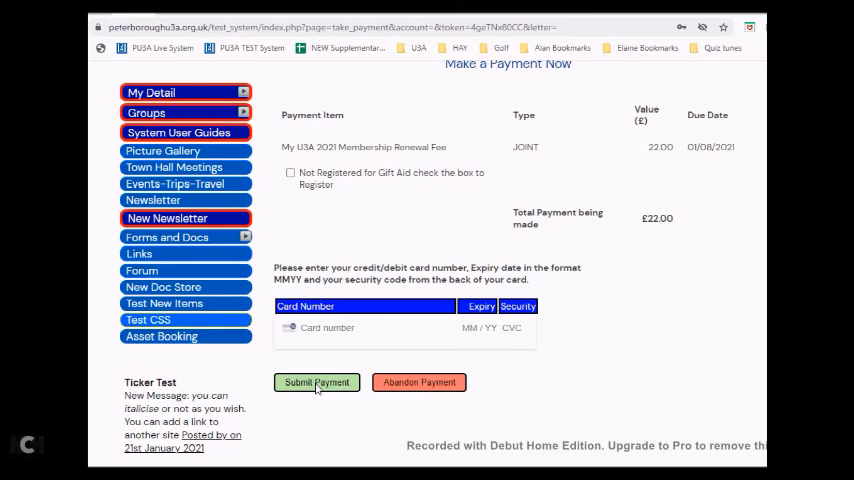
mouse_move(436, 448)
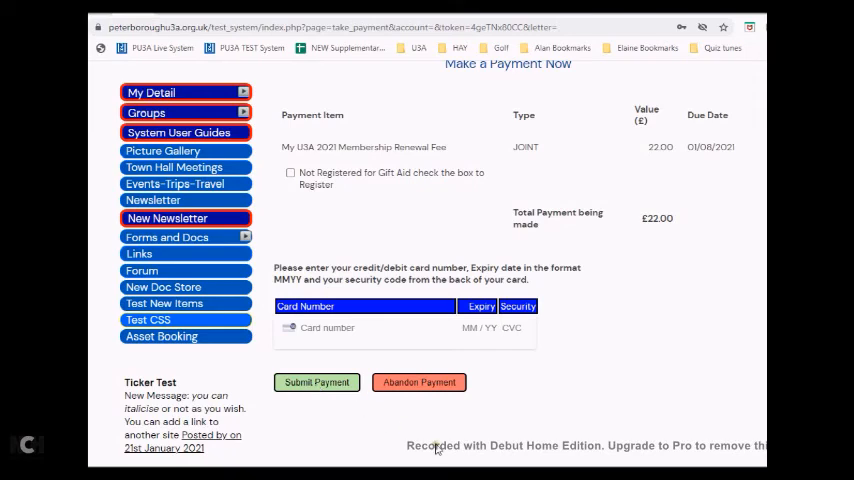